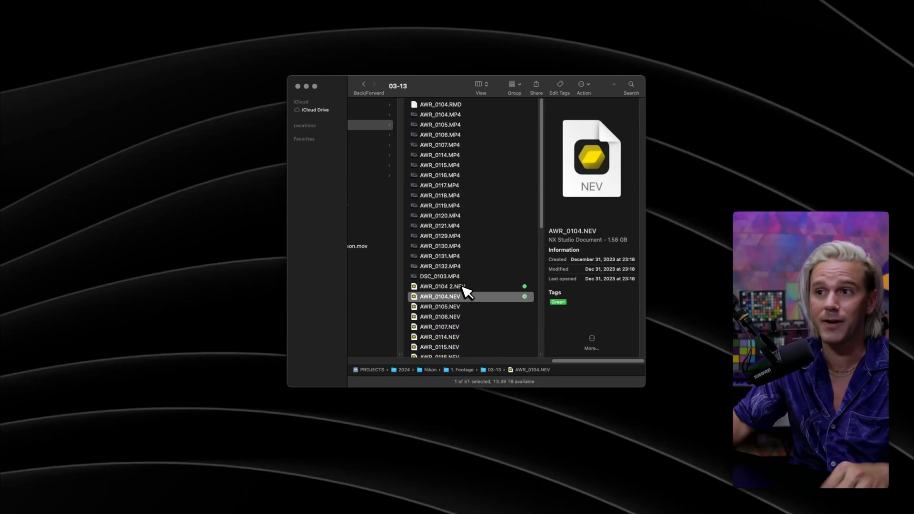
- Rename AWR_0104 2.NEV to AWR_0104 2.R3D, confirming 'Use .R3D'
left_click(440, 286)
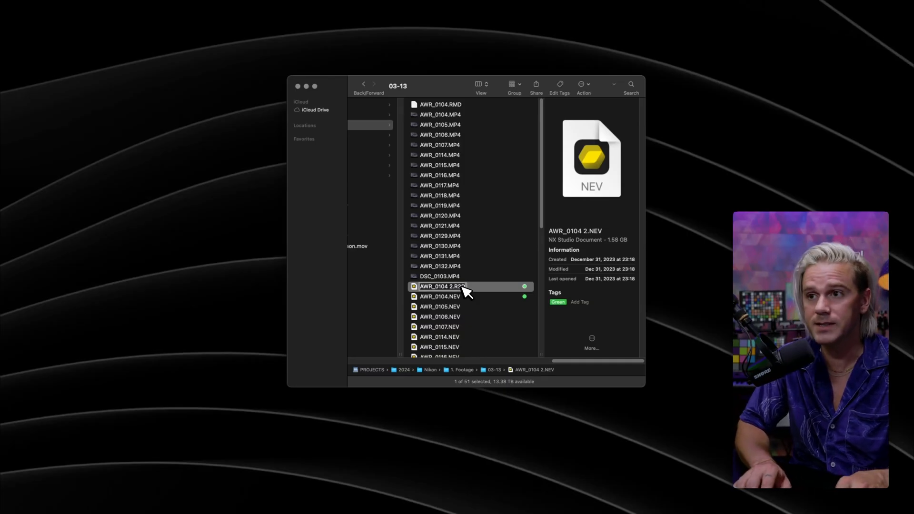
type(".R3D")
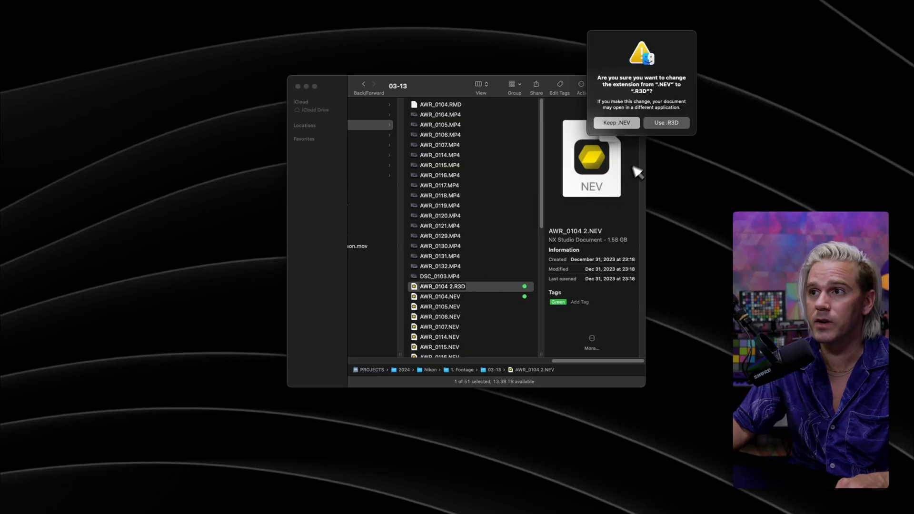
left_click(665, 123)
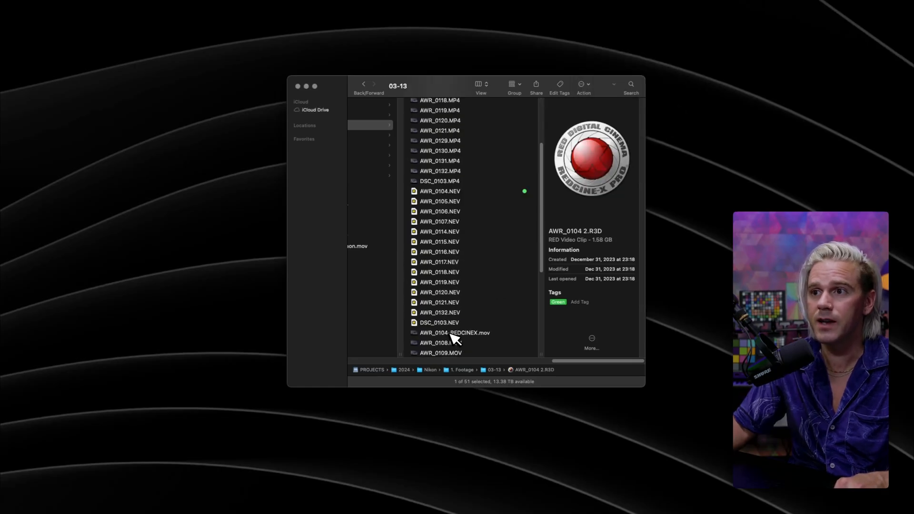
scroll("down", 3)
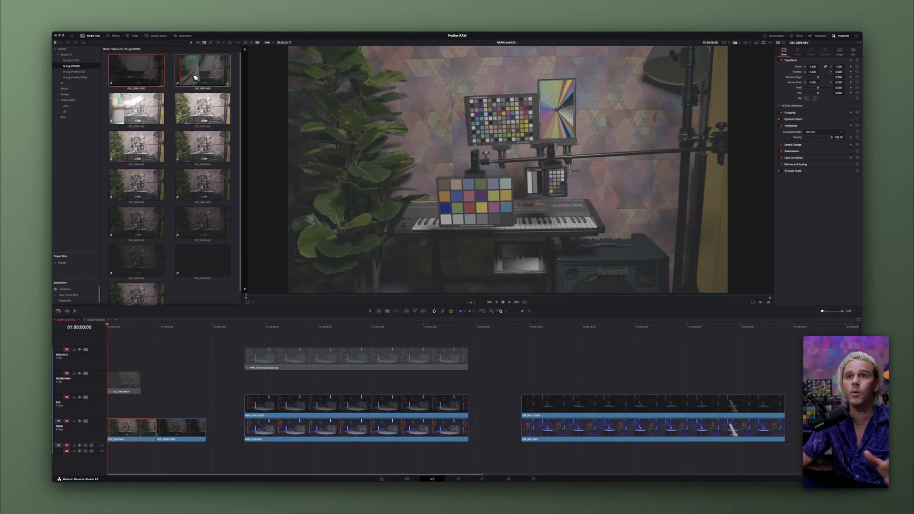
left_click(135, 70)
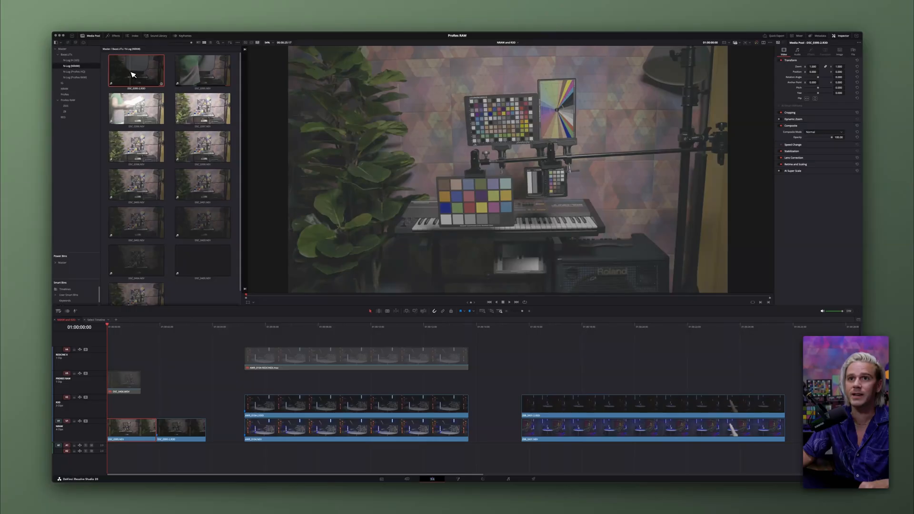
left_click_drag(135, 71, 167, 387)
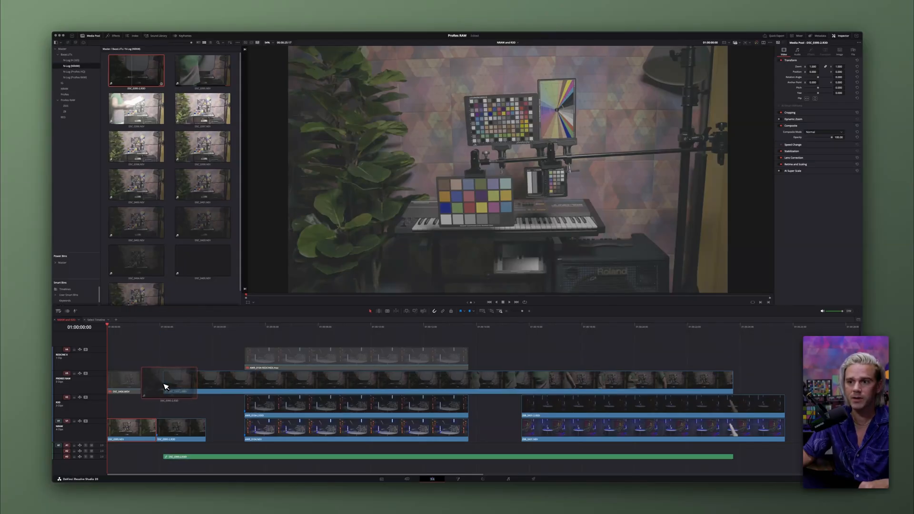
left_click_drag(169, 382, 181, 428)
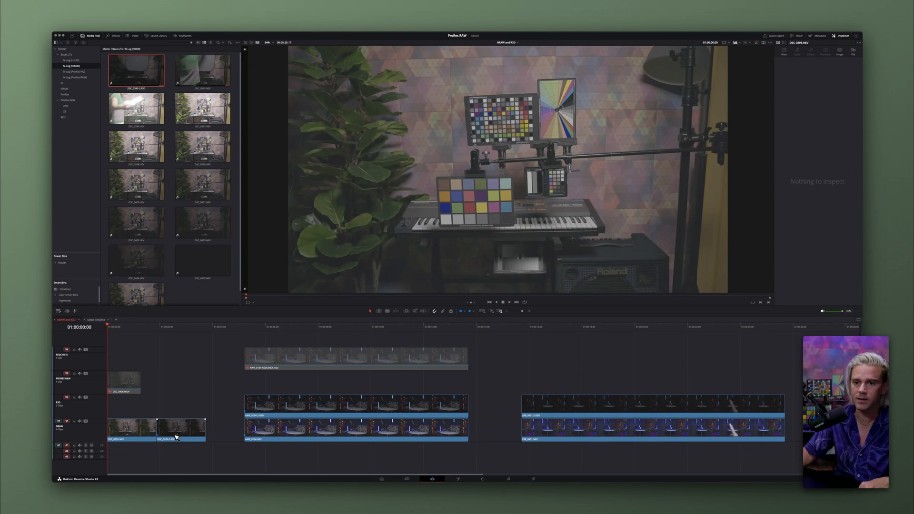
left_click(181, 429)
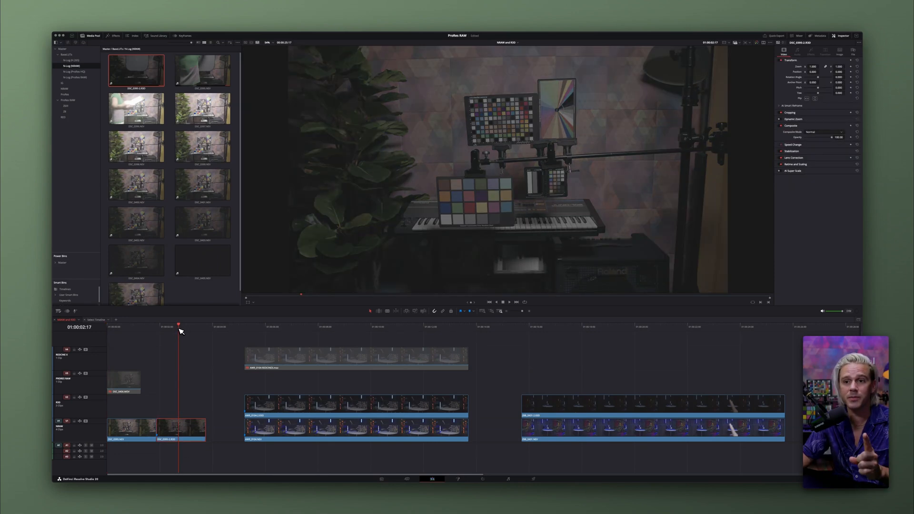
left_click(137, 326)
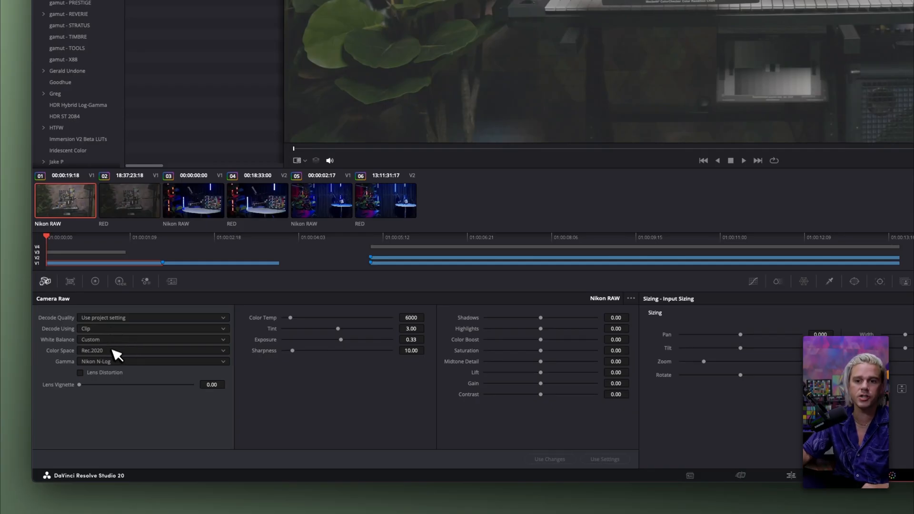
- Keep the Nikon clip's N-Log gamma and drag raw sharpness from 10 to 0
left_click(152, 362)
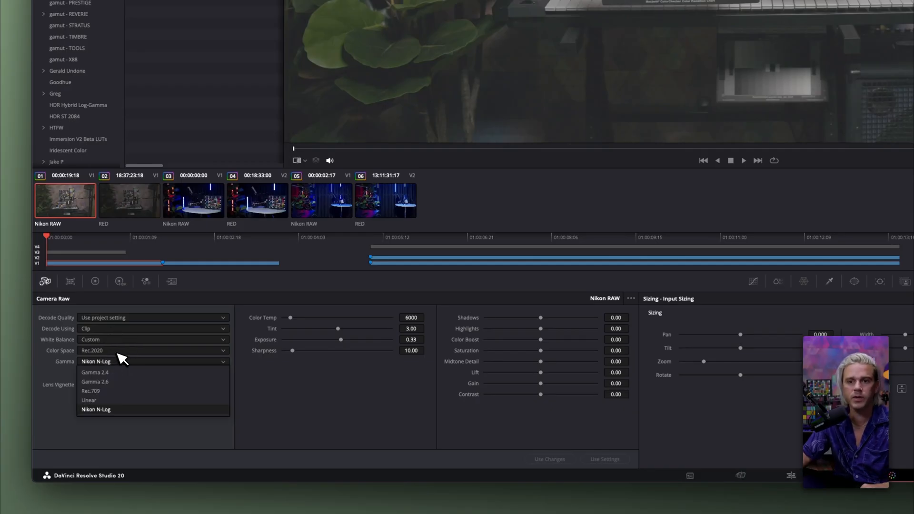
left_click(95, 410)
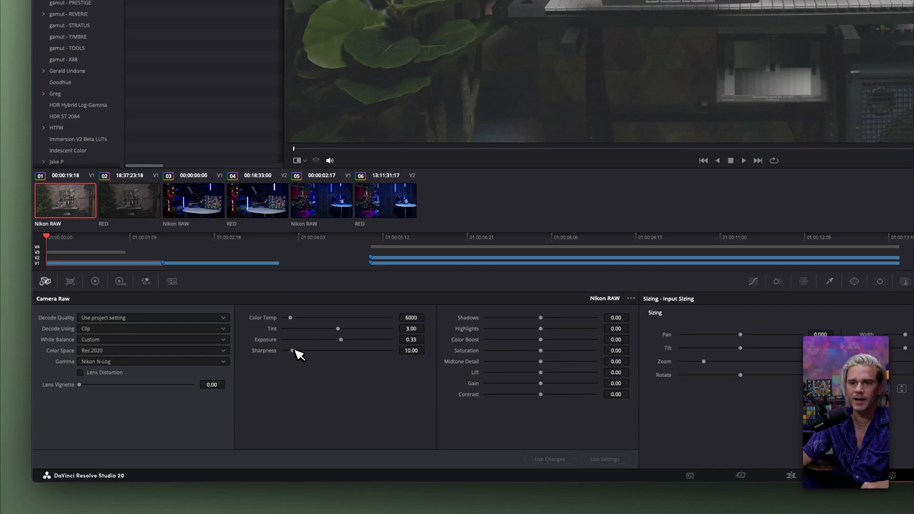
left_click_drag(291, 350, 283, 350)
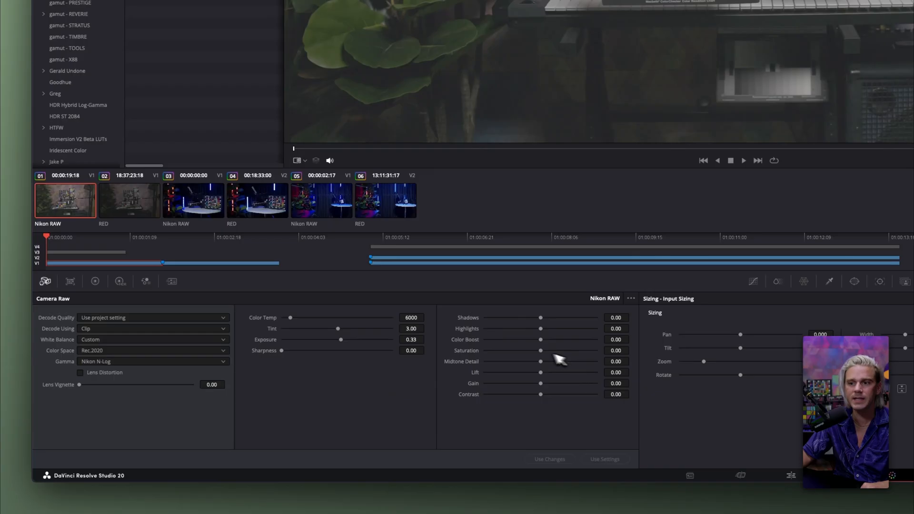
mouse_move(314, 267)
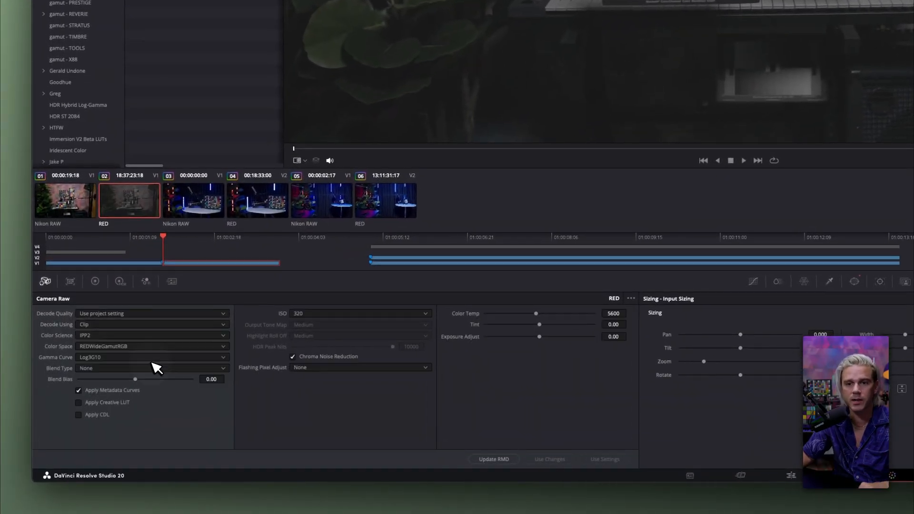
- Set the RED clip's raw ISO to 800, colour temperature 6000 and tint 3.00
left_click(151, 335)
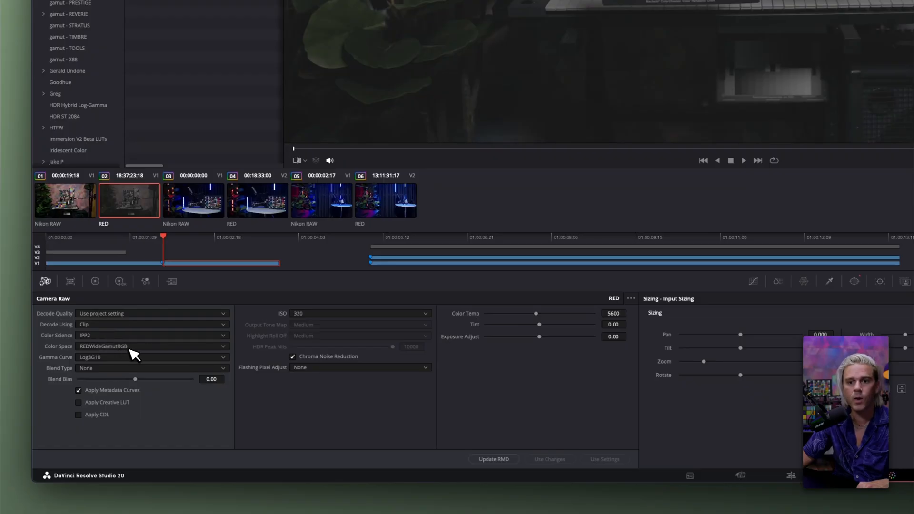
mouse_move(123, 378)
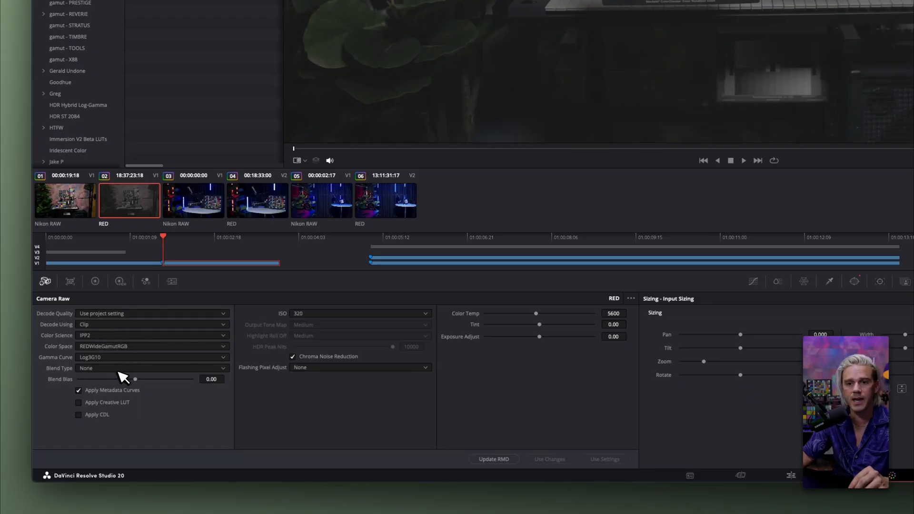
mouse_move(275, 406)
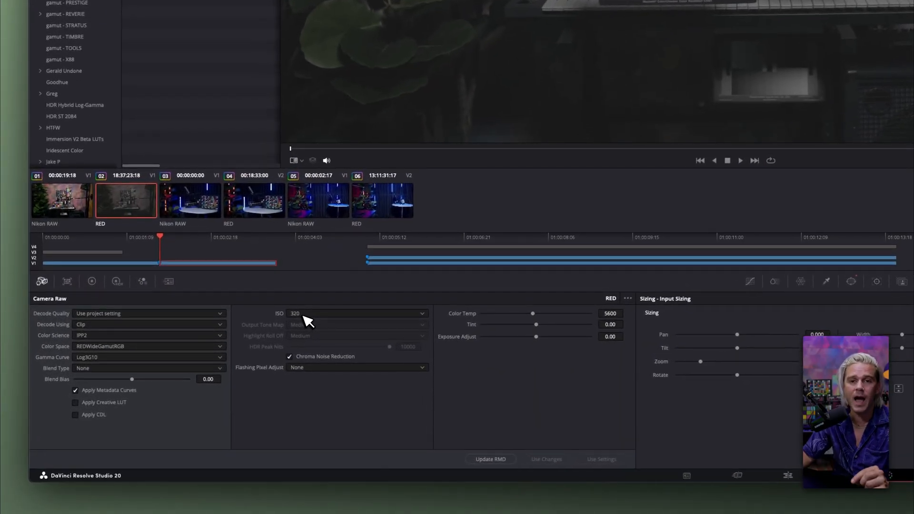
left_click(357, 314)
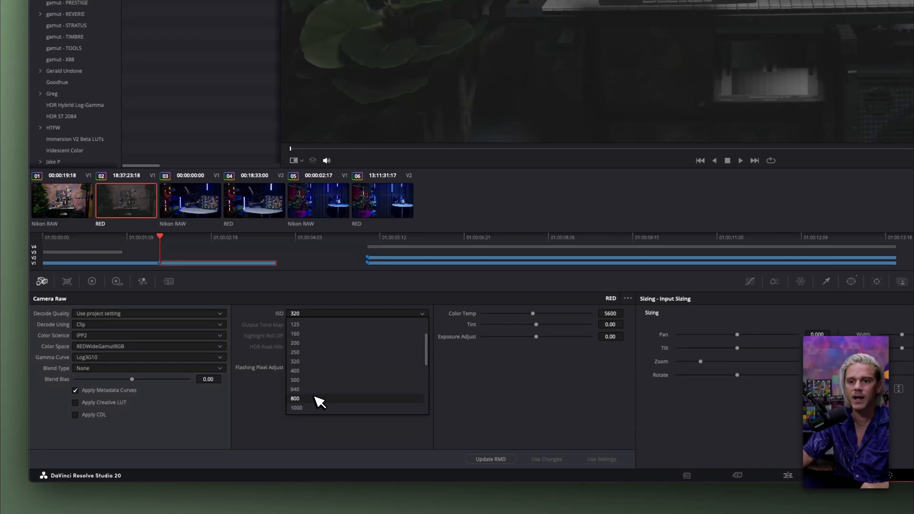
left_click(295, 398)
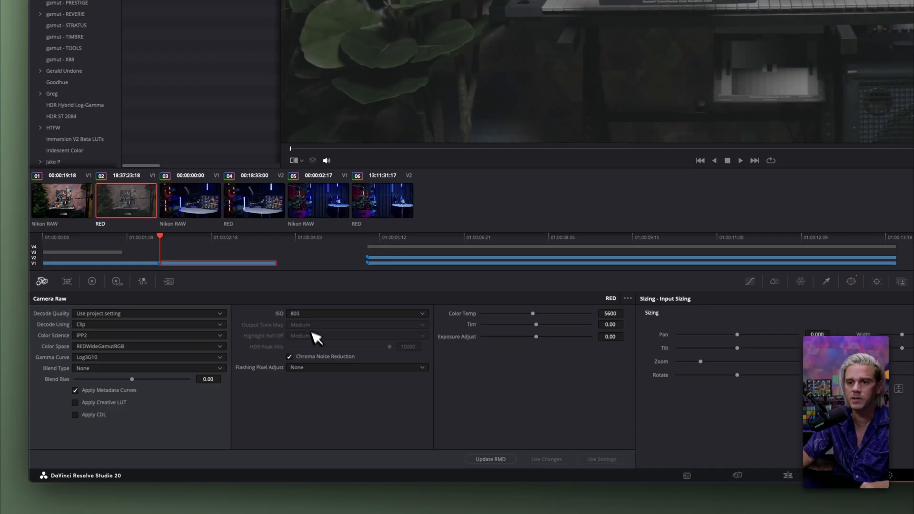
left_click(290, 356)
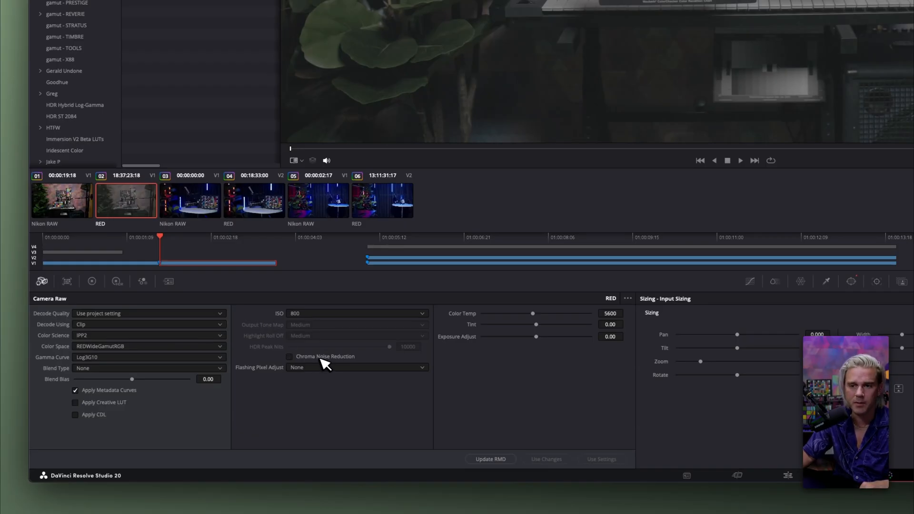
mouse_move(324, 361)
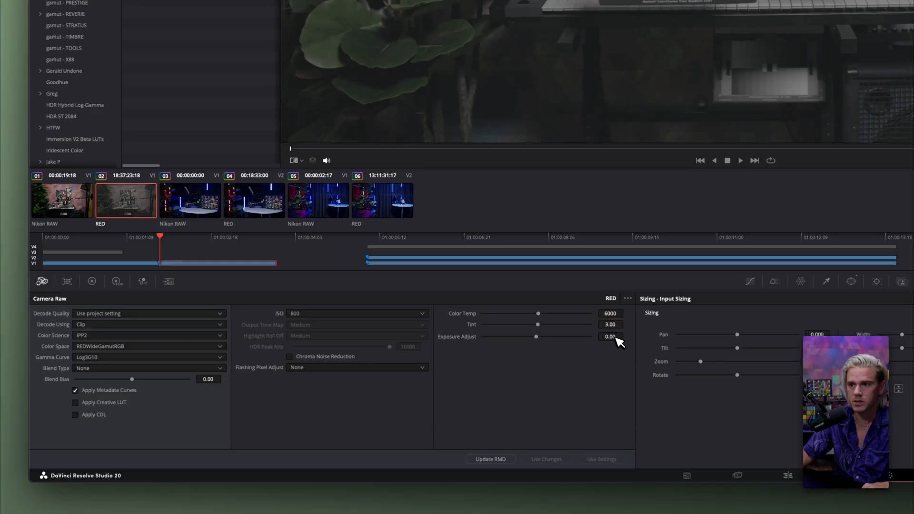
left_click(610, 337)
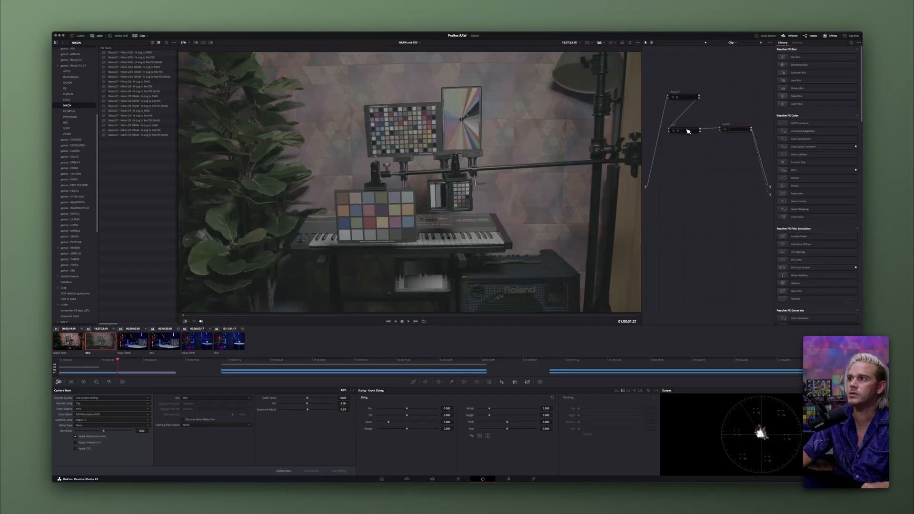
- Select the Color Space Transform node and load a Nikon RAW chart clip
left_click(797, 42)
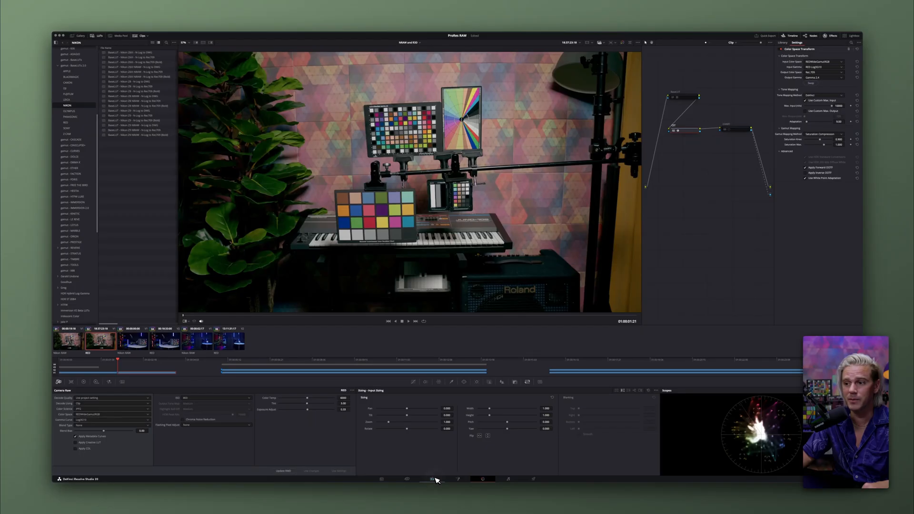
left_click(431, 479)
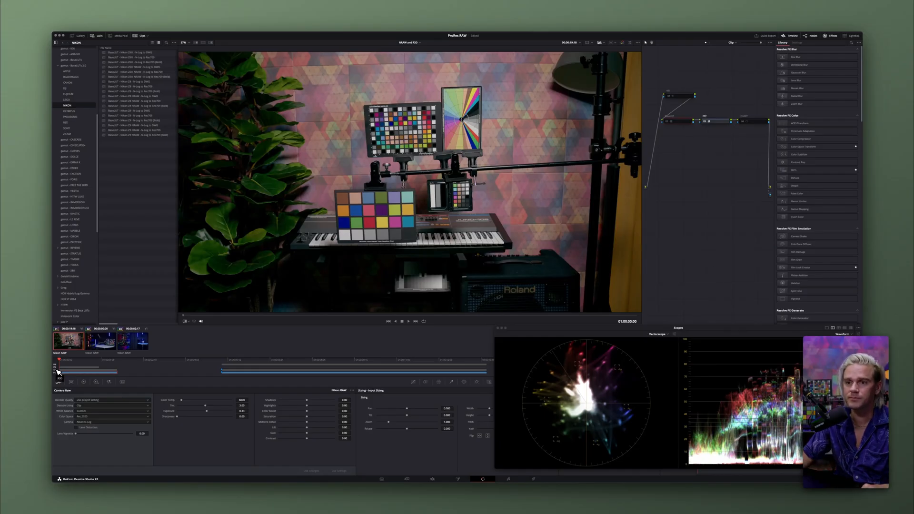
mouse_move(82, 363)
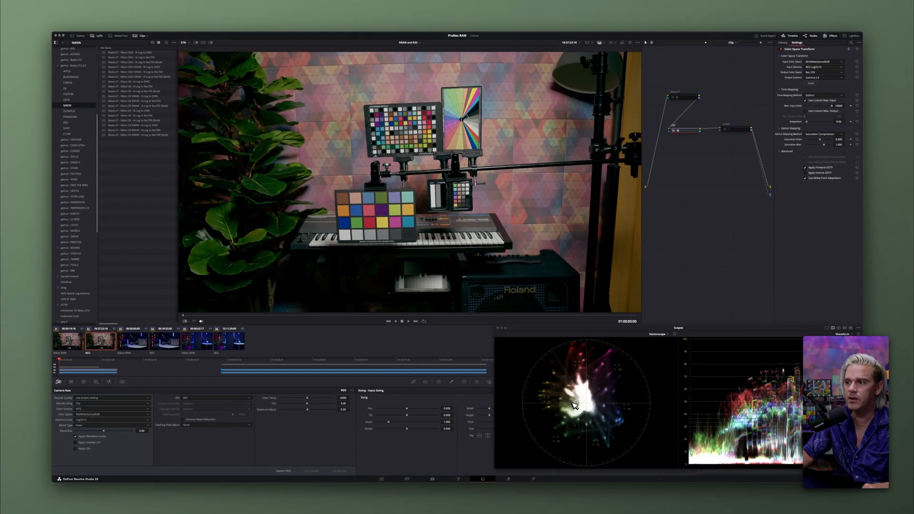
mouse_move(612, 401)
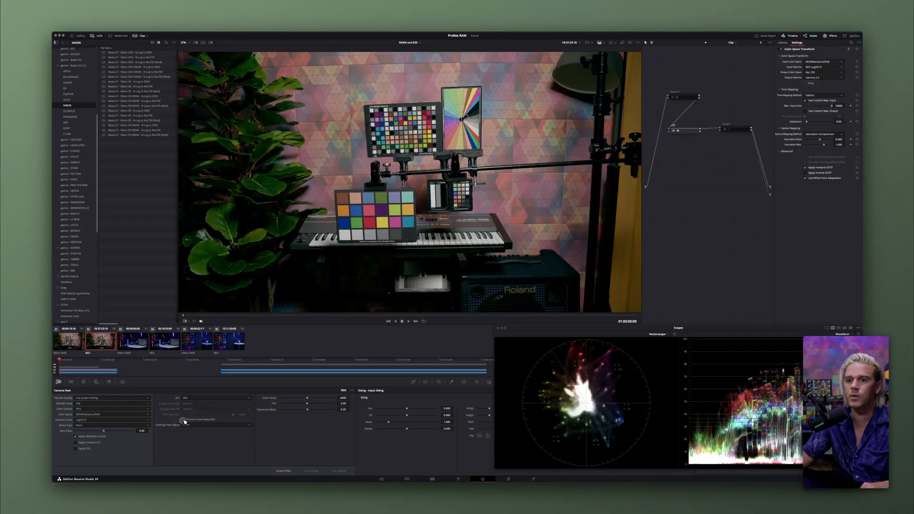
mouse_move(185, 422)
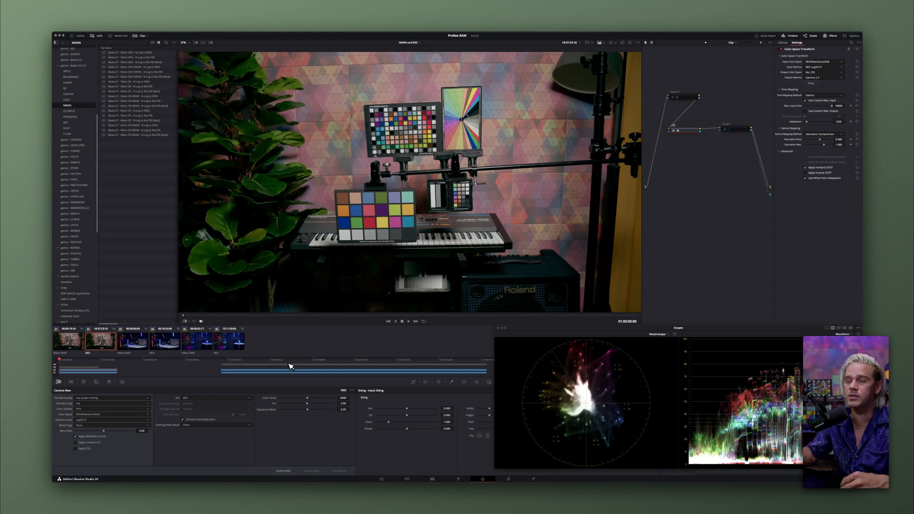
mouse_move(122, 369)
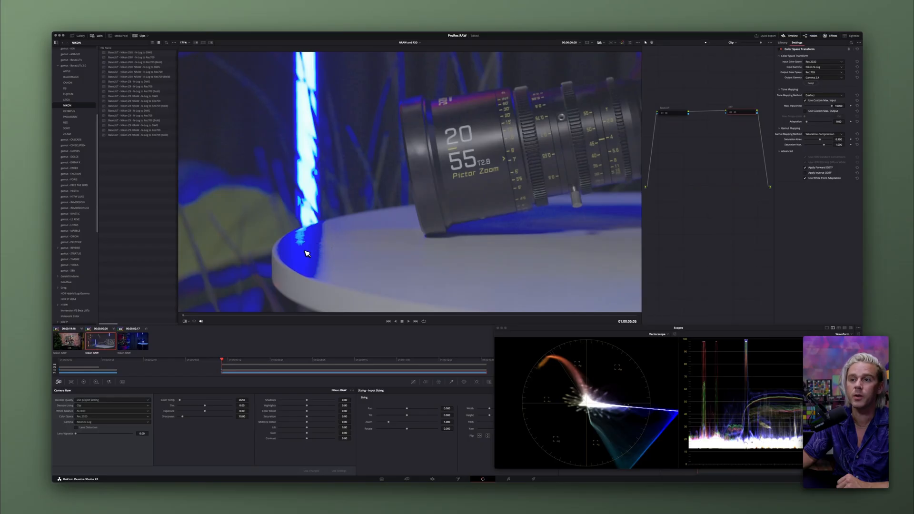
mouse_move(656, 435)
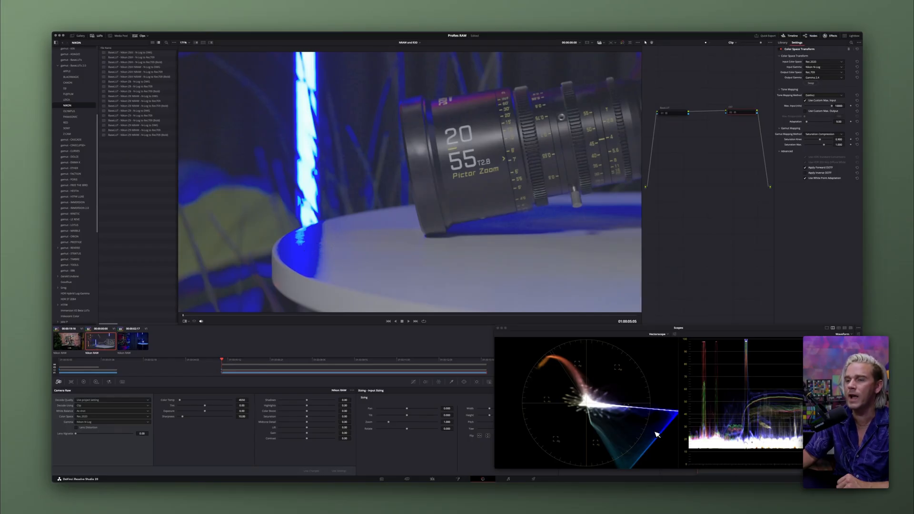
- Switch to the Nikon RAW timeline with the Pictor Zoom lens close-up
left_click(186, 42)
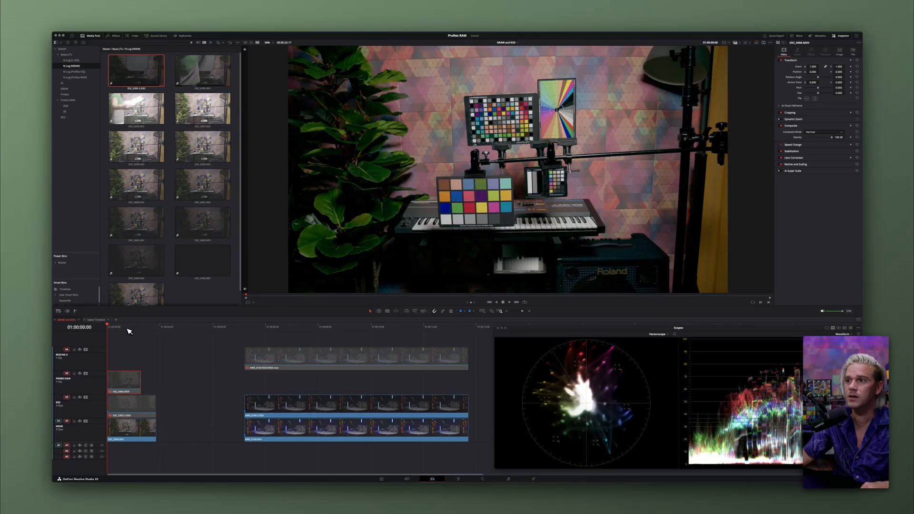
- Open the timeline with stacked REDCINE-X, ProRes RAW, R3D and NRAW tracks
left_click(124, 380)
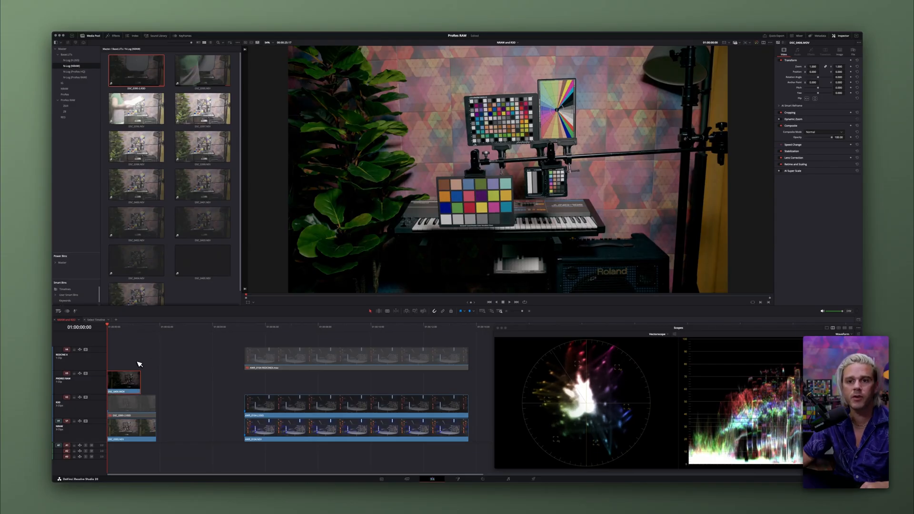
mouse_move(225, 419)
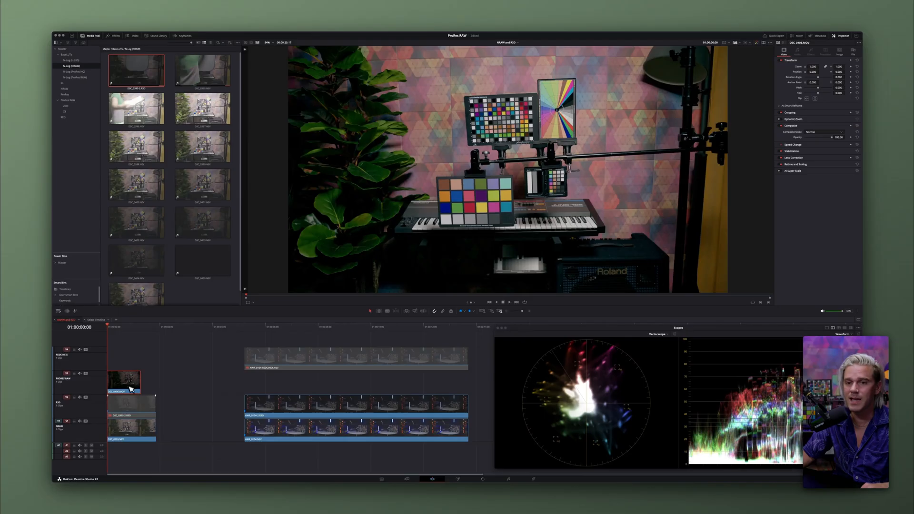
left_click(251, 325)
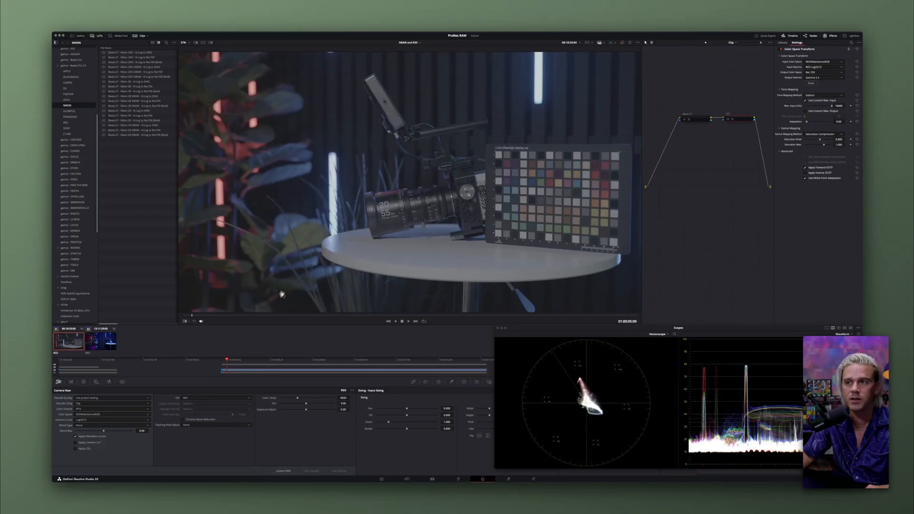
mouse_move(185, 423)
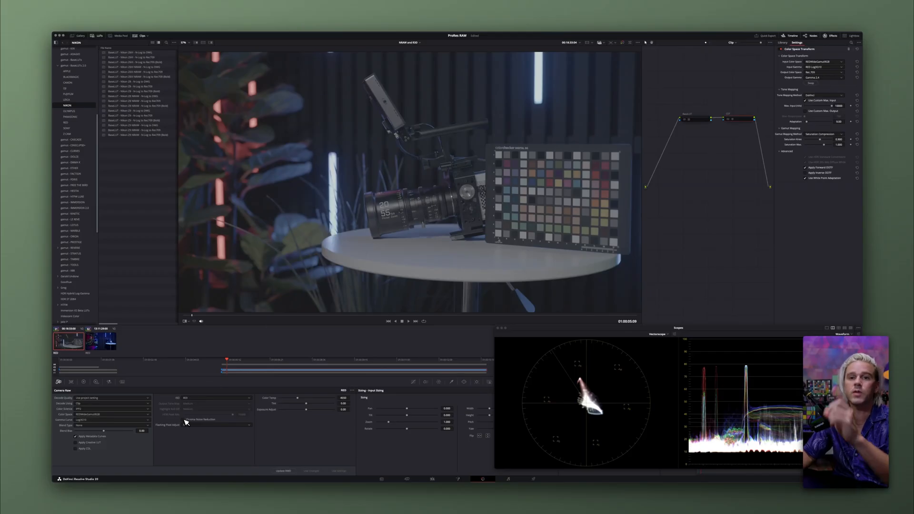
mouse_move(185, 422)
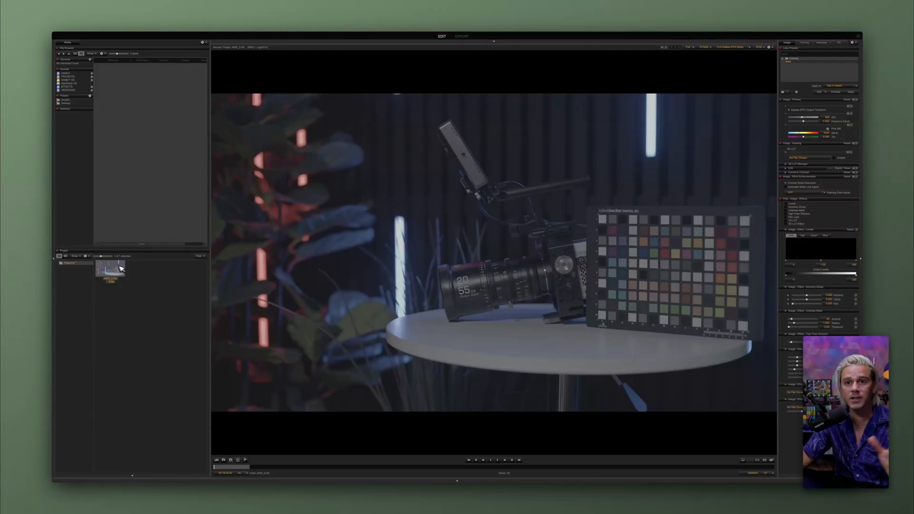
mouse_move(457, 215)
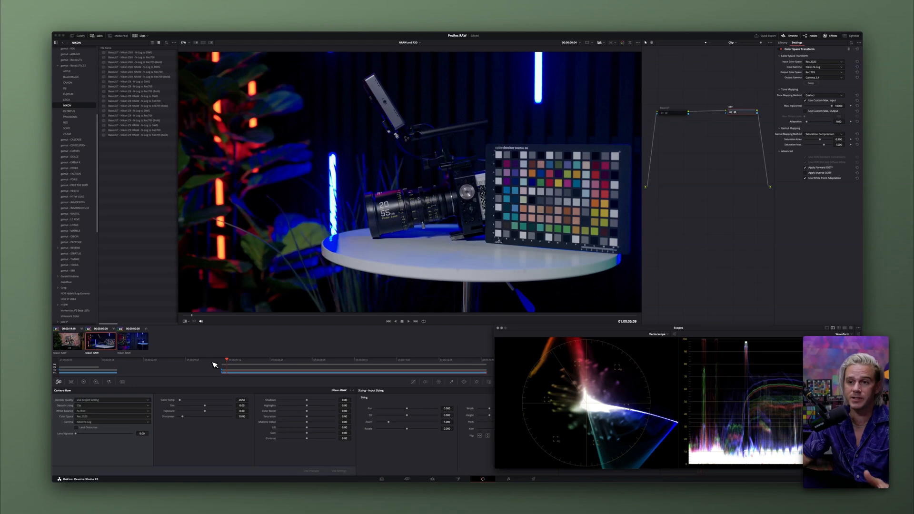
mouse_move(232, 352)
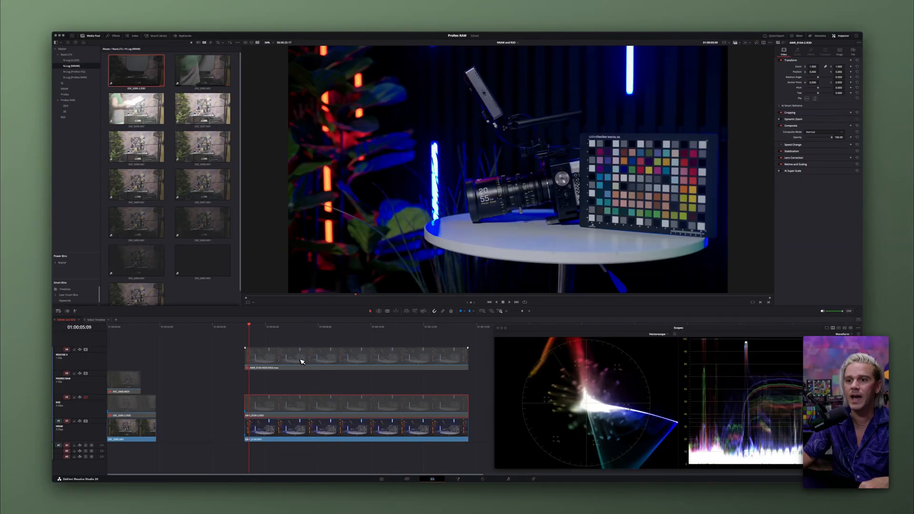
- Select the top-track clip at the playhead on the Edit page
left_click(355, 358)
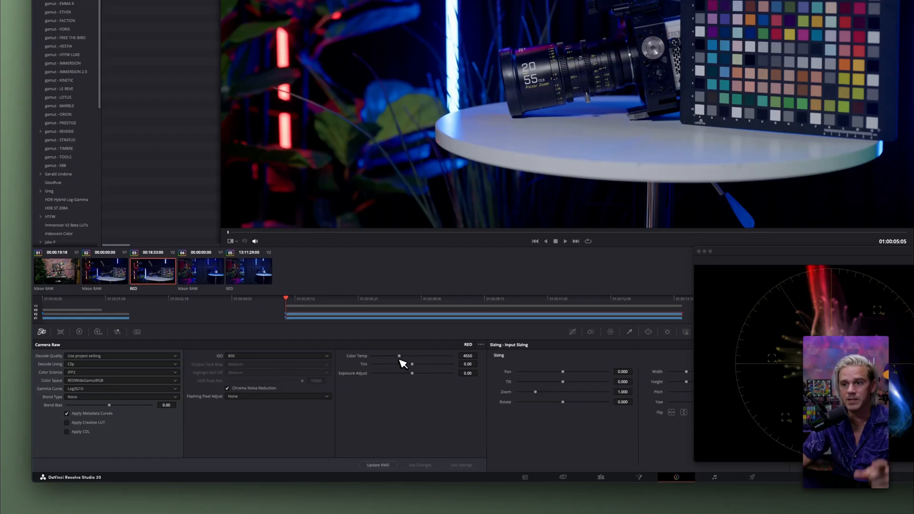
mouse_move(363, 374)
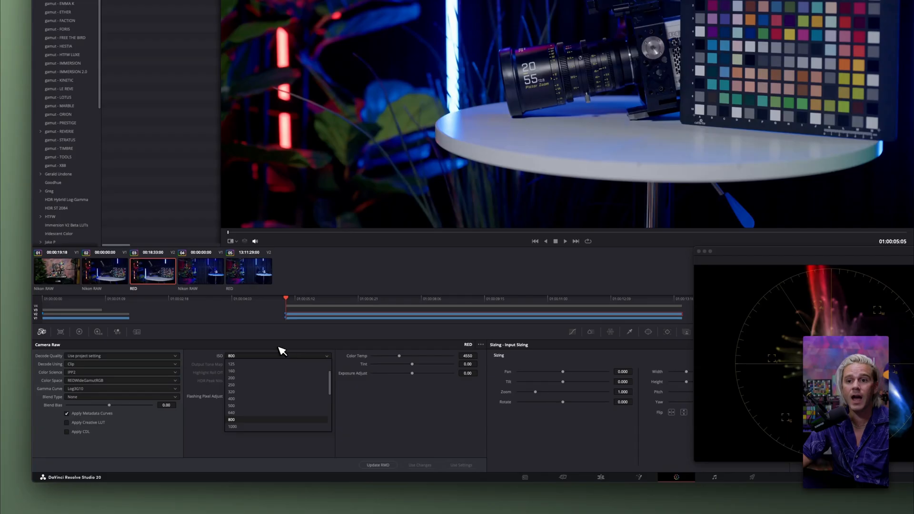
- Pick ISO 800 from the RED clip's Camera Raw ISO dropdown
left_click(232, 419)
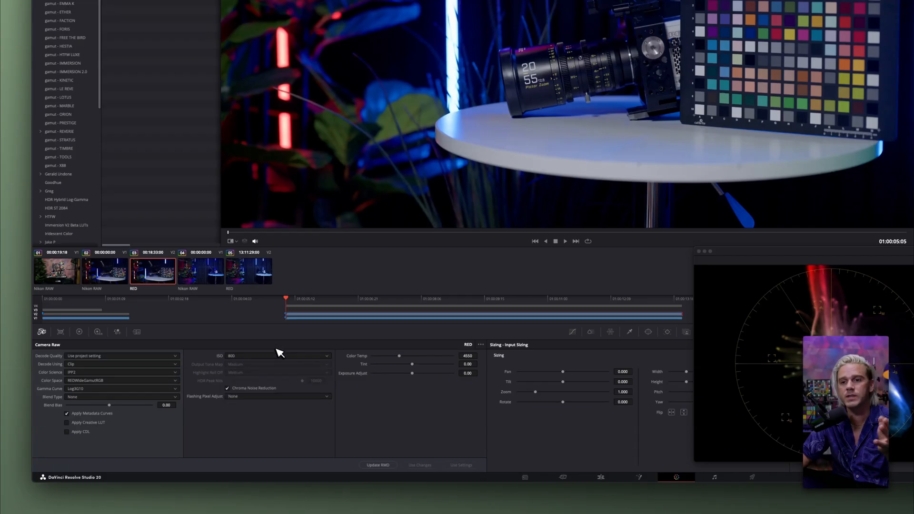
left_click(278, 356)
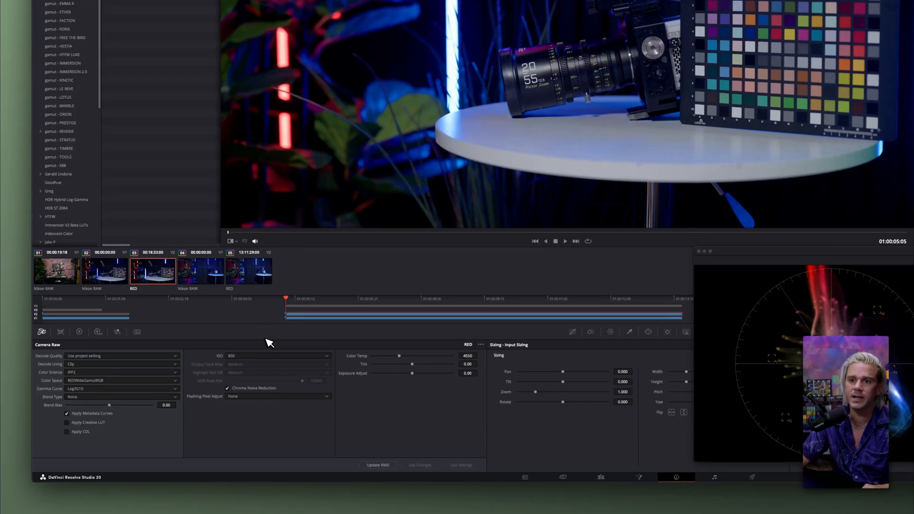
mouse_move(266, 361)
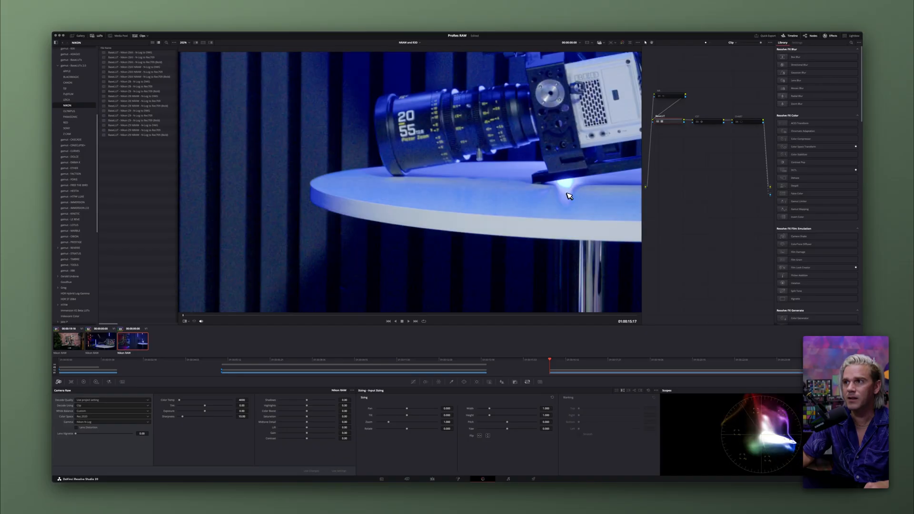
mouse_move(216, 57)
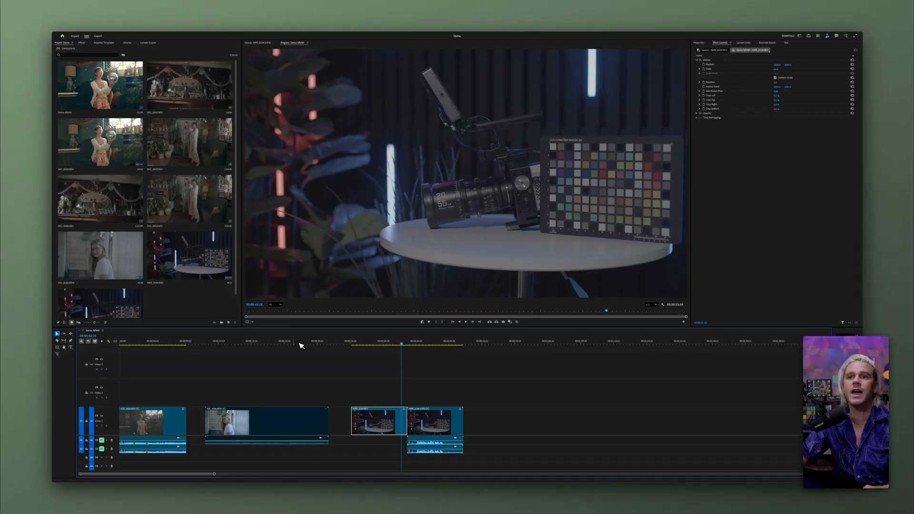
- Select the NEV clip and show its RAW Source Settings' colour space option
left_click(376, 420)
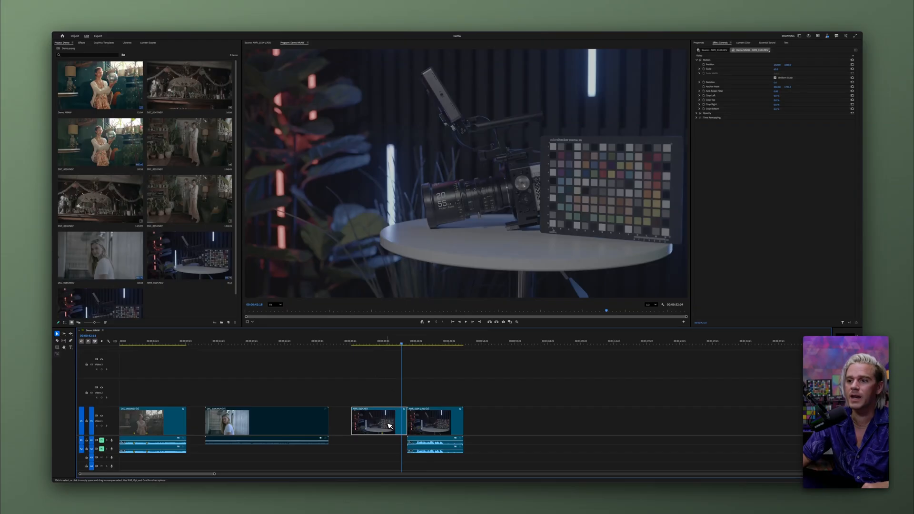
left_click(373, 344)
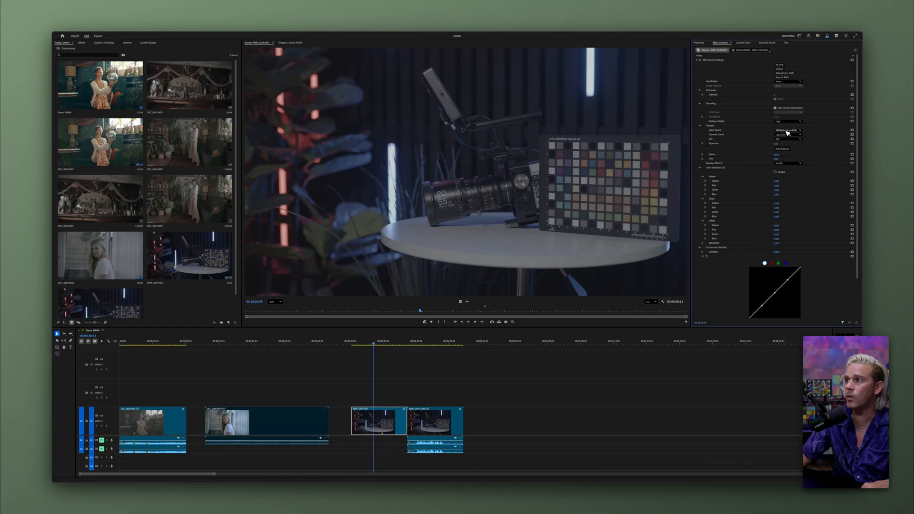
left_click(789, 130)
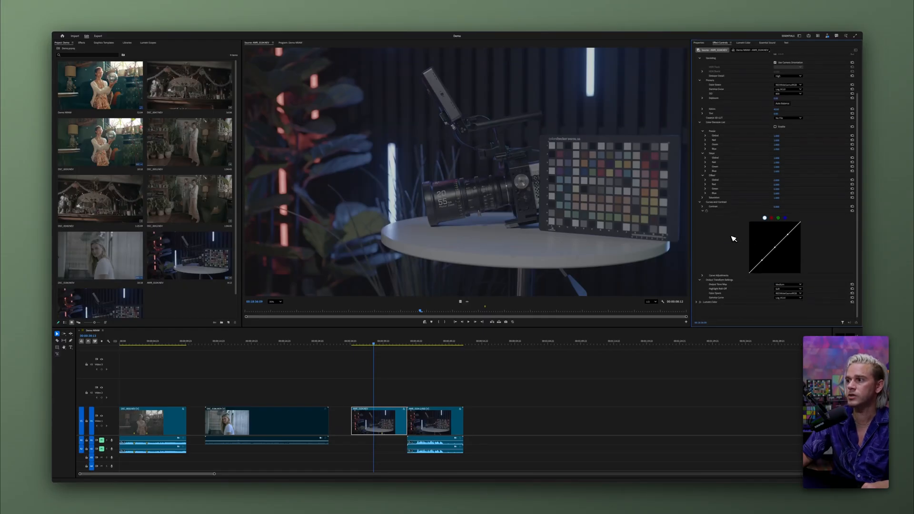
mouse_move(771, 295)
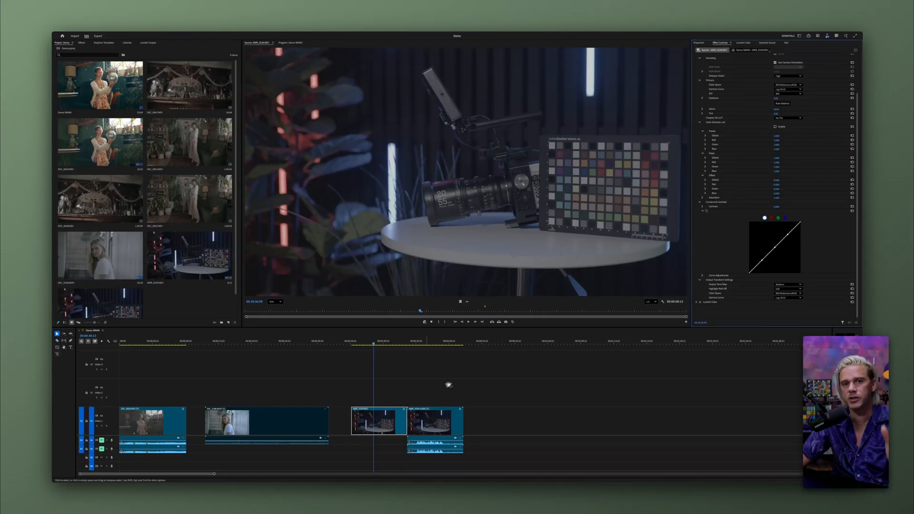
- Open the Lumetri Color panel for the Nikon raw clip
left_click(744, 43)
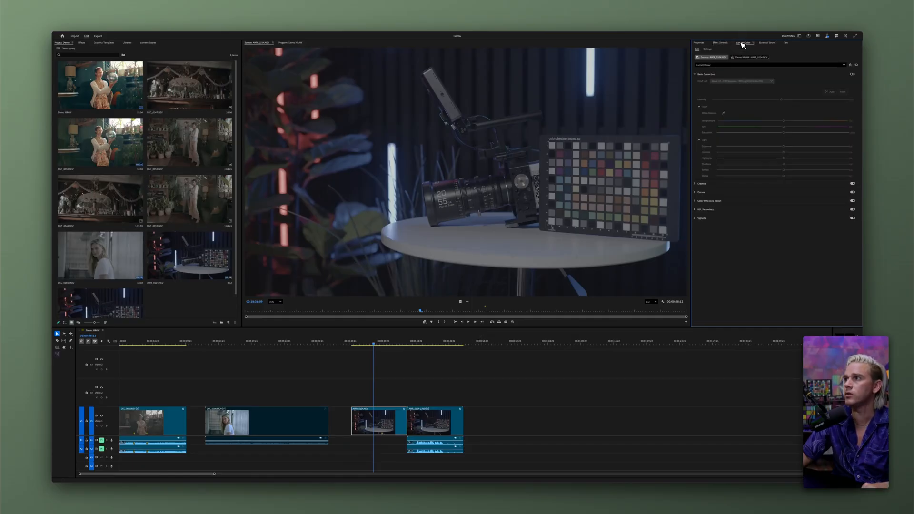
mouse_move(813, 77)
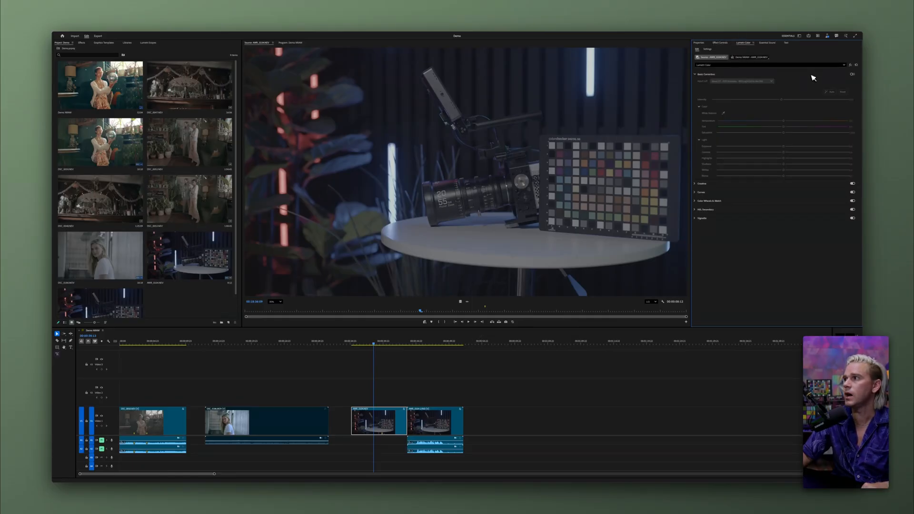
mouse_move(833, 80)
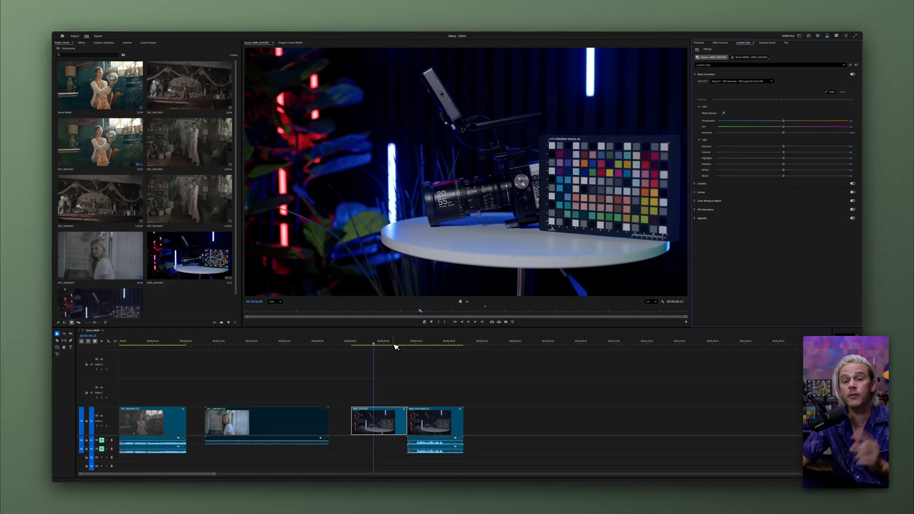
mouse_move(411, 345)
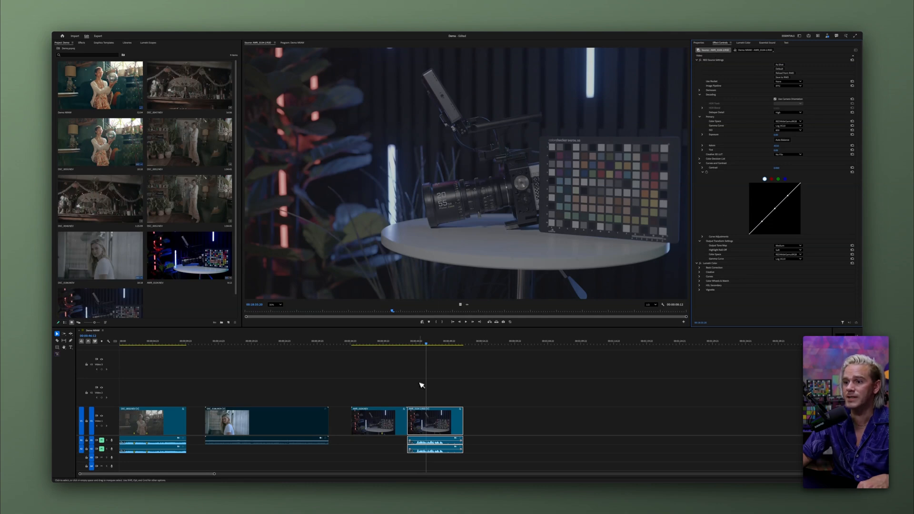
- Open Lumetri Color and target the Nikon clip in the sequence for colour edits
left_click(744, 43)
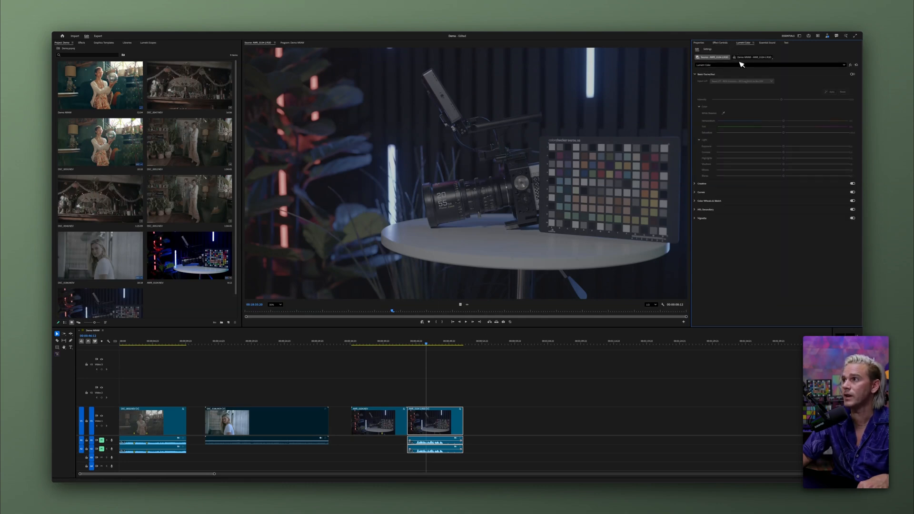
left_click(737, 81)
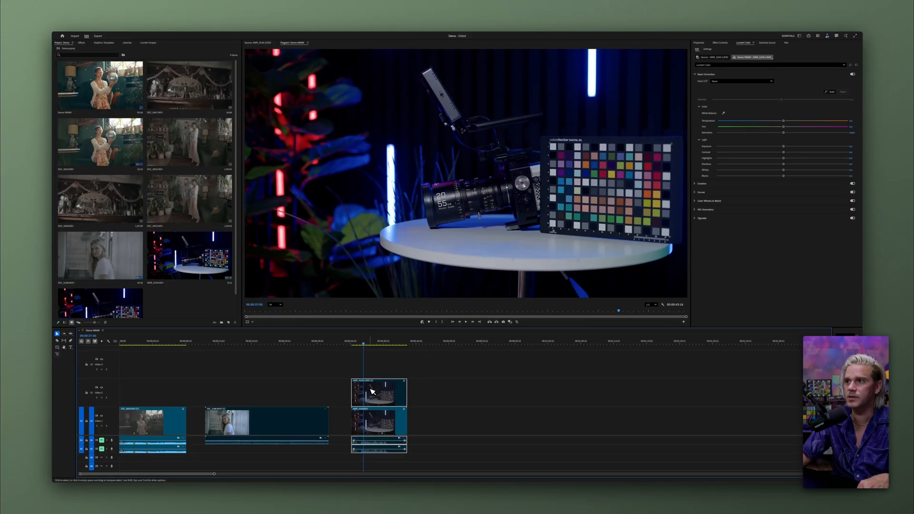
mouse_move(373, 392)
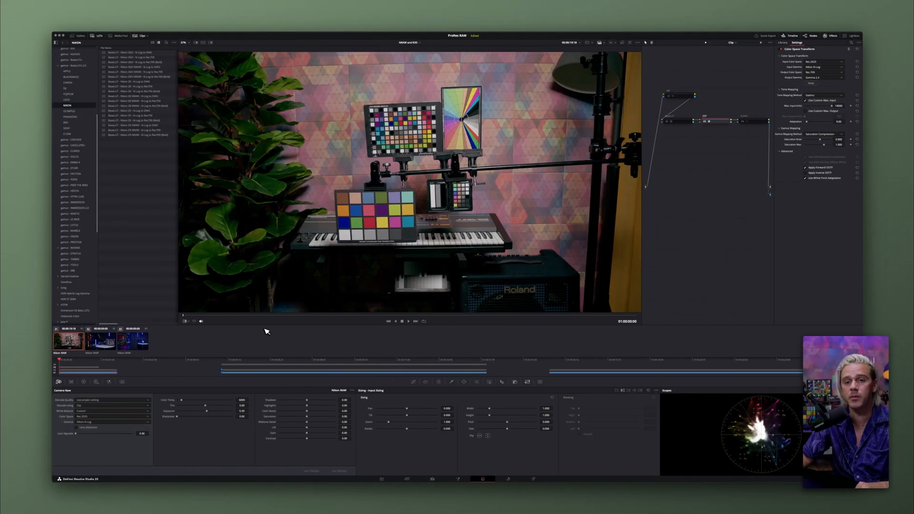
mouse_move(269, 340)
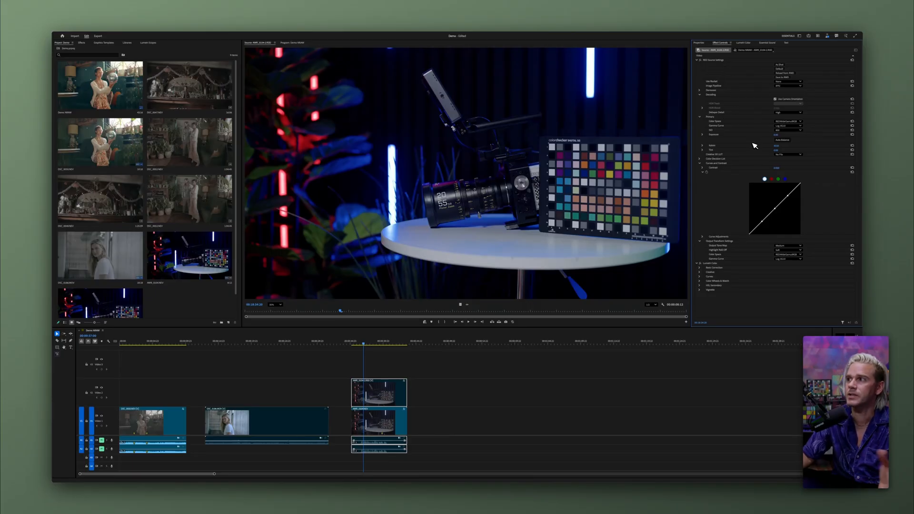
mouse_move(561, 185)
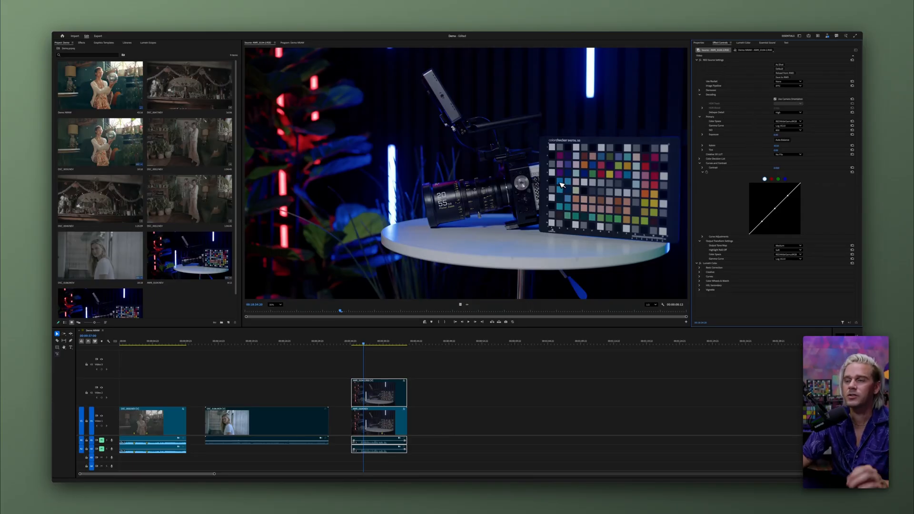